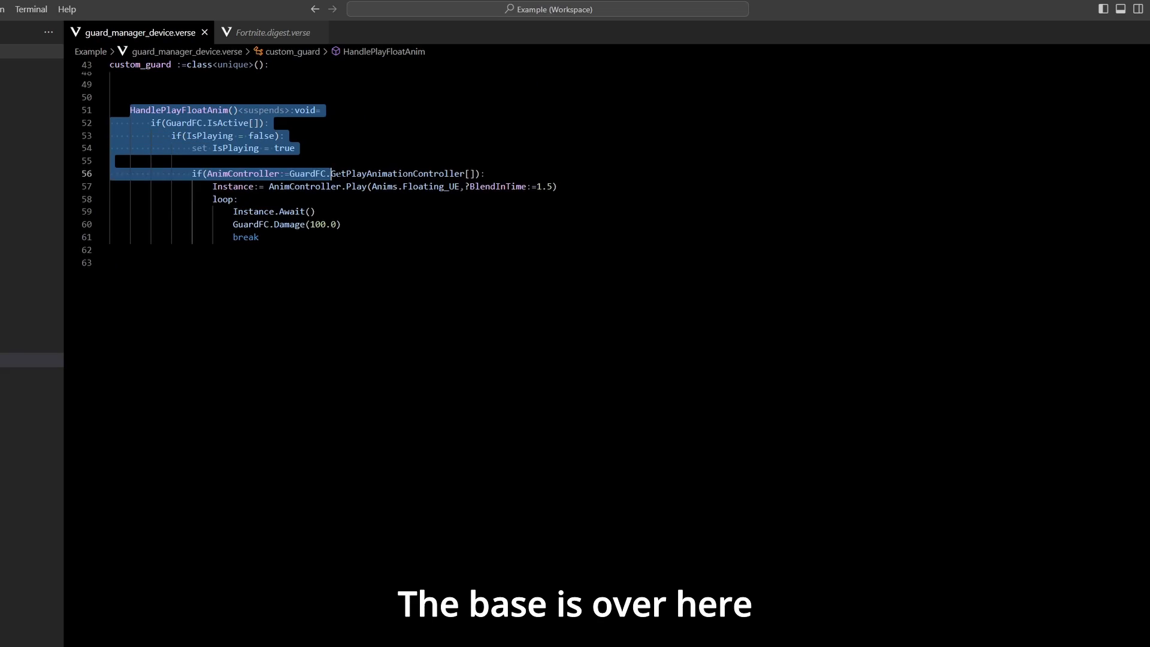
Highlight HandlePlayFloatAnim and its loop awaiting the Floating_UE animation before 100 damage.
{"action": "left_click_drag", "start_coordinate": [329, 173], "coordinate": [258, 237]}
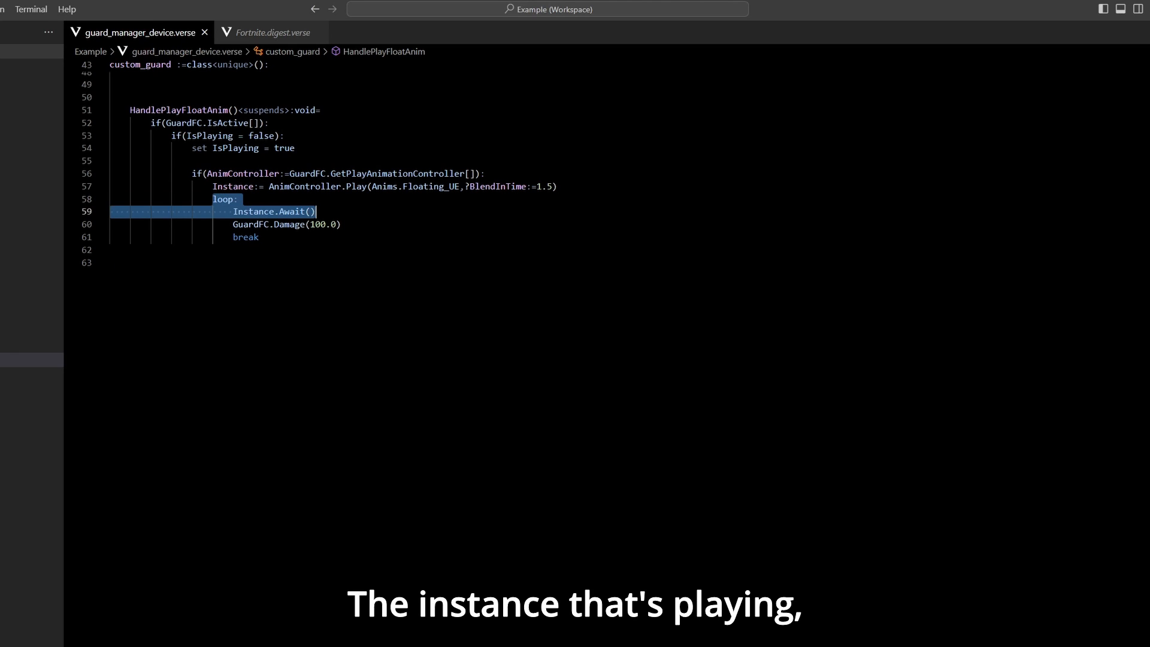
{"action": "left_click_drag", "start_coordinate": [315, 211], "coordinate": [259, 238]}
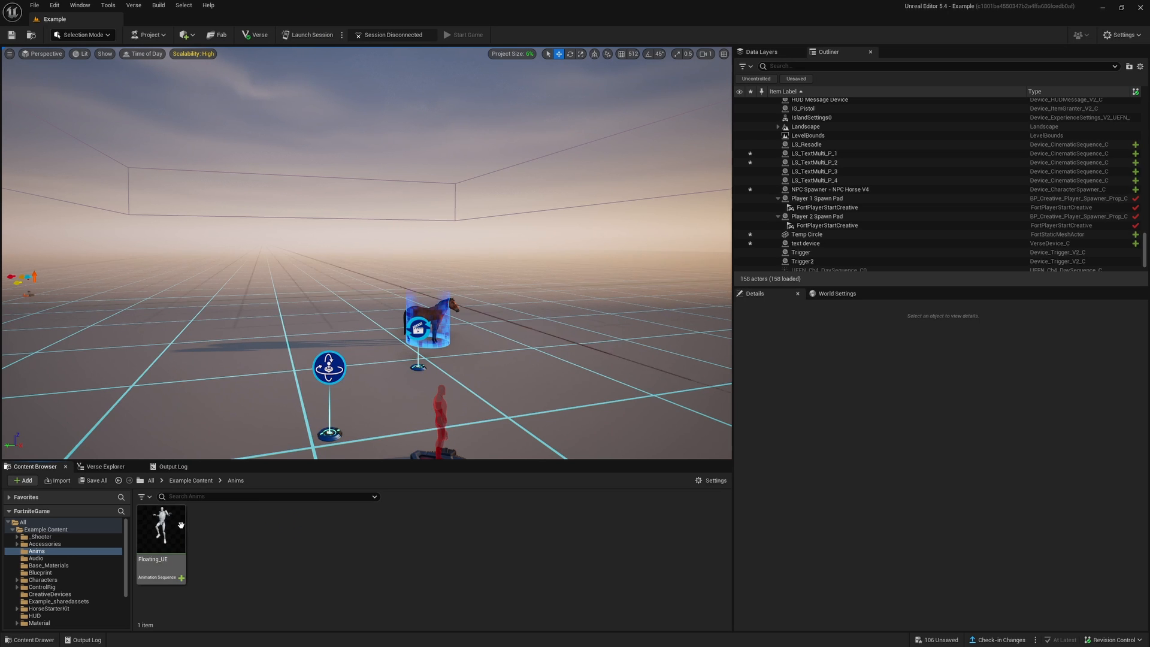
Open Floating_UE, set all bones to skeleton translation retargeting, and root and pelvis to Animation.
{"action": "left_click", "coordinate": [160, 530]}
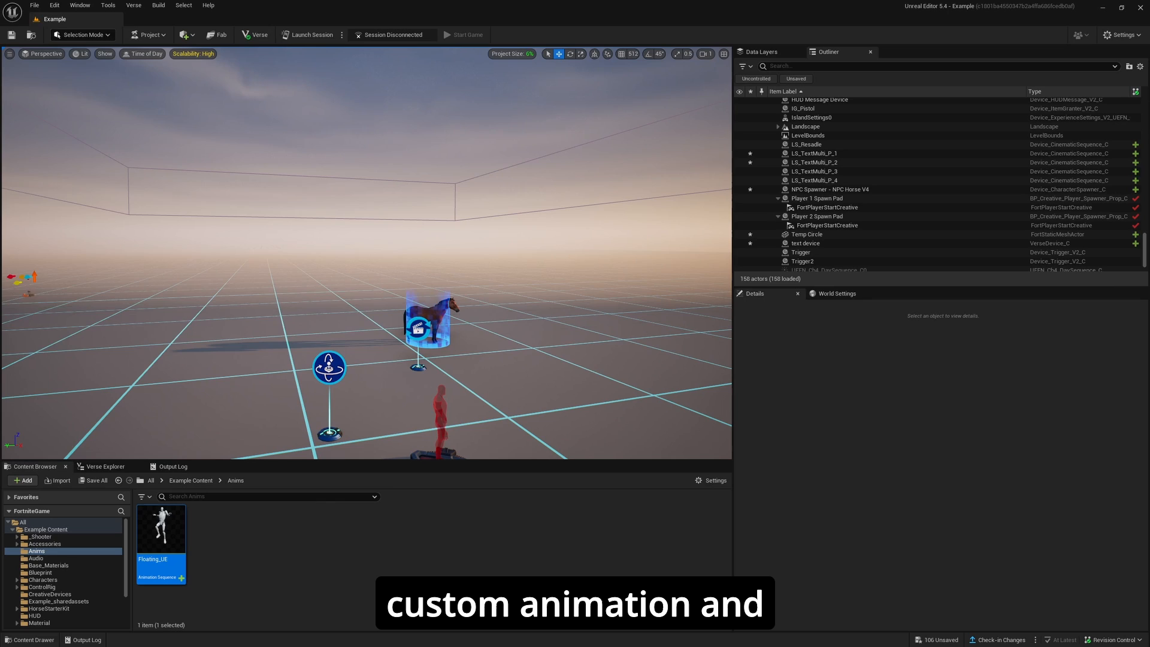
{"action": "double_click", "coordinate": [160, 527]}
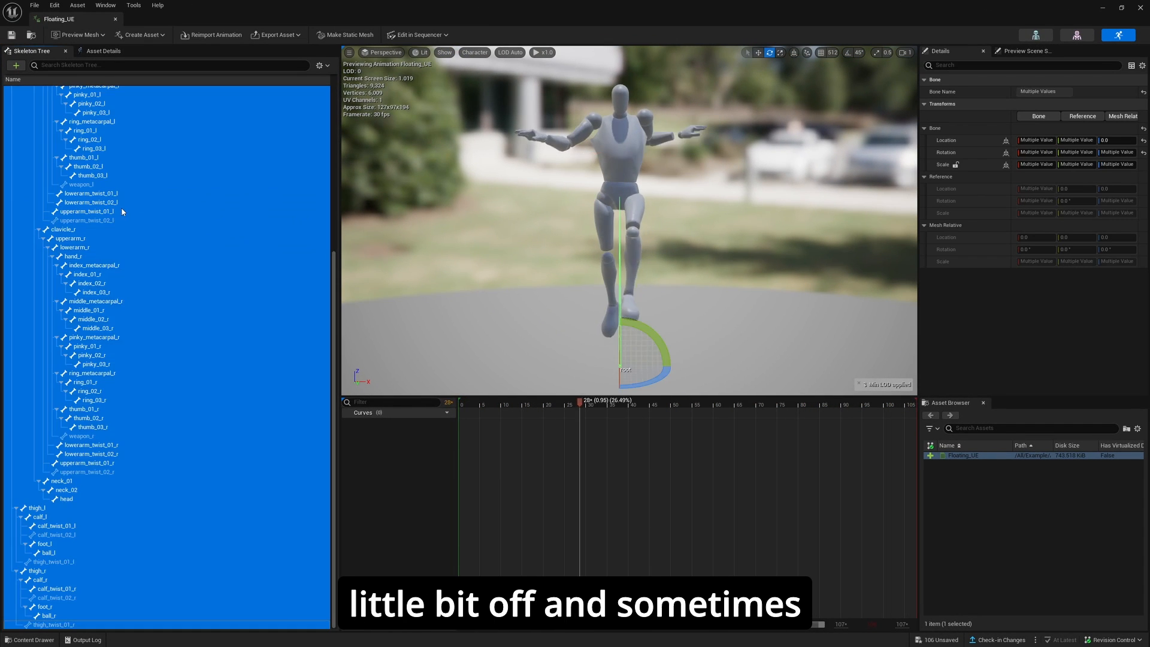
{"action": "left_click", "coordinate": [320, 65]}
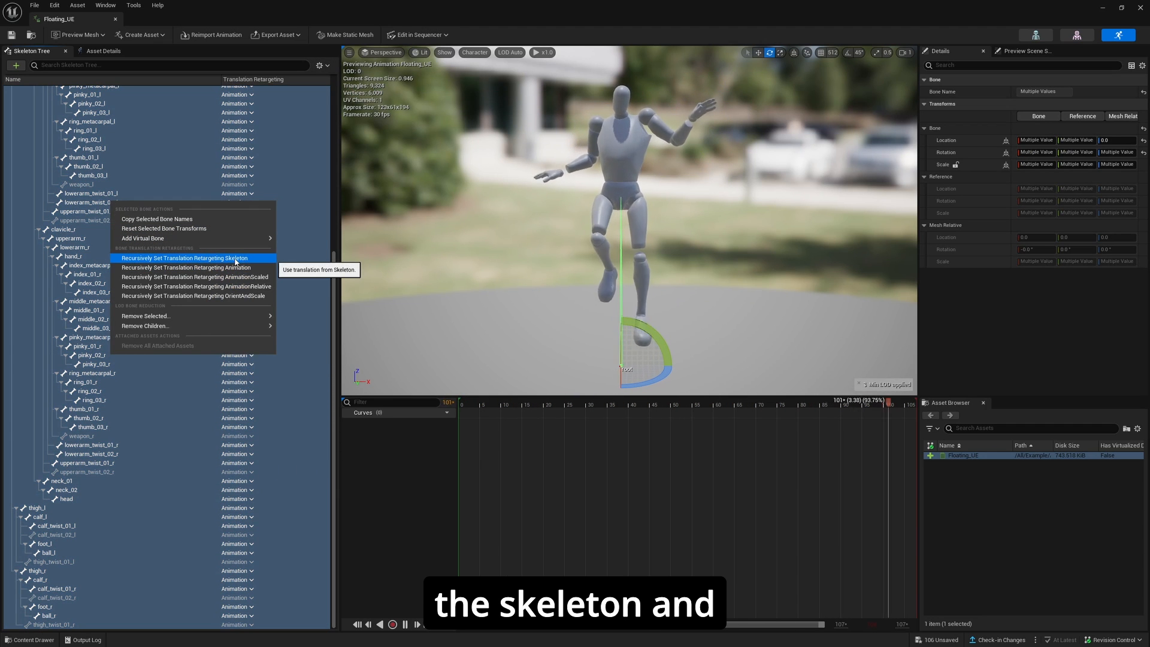
{"action": "left_click", "coordinate": [190, 258]}
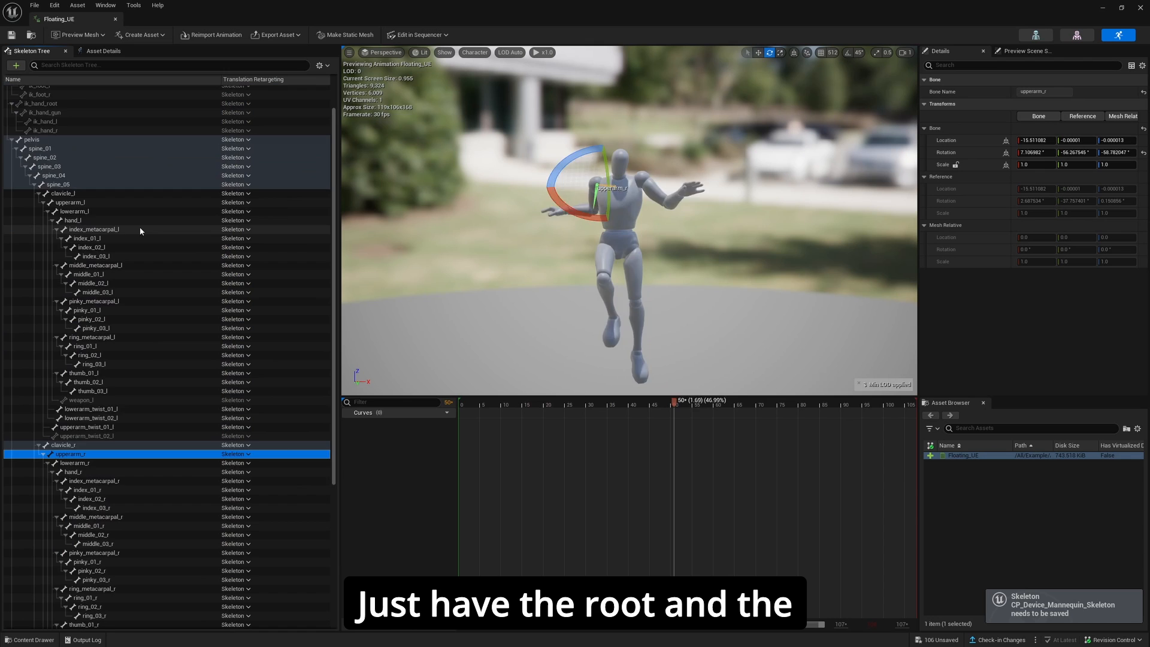
{"action": "left_click", "coordinate": [235, 89]}
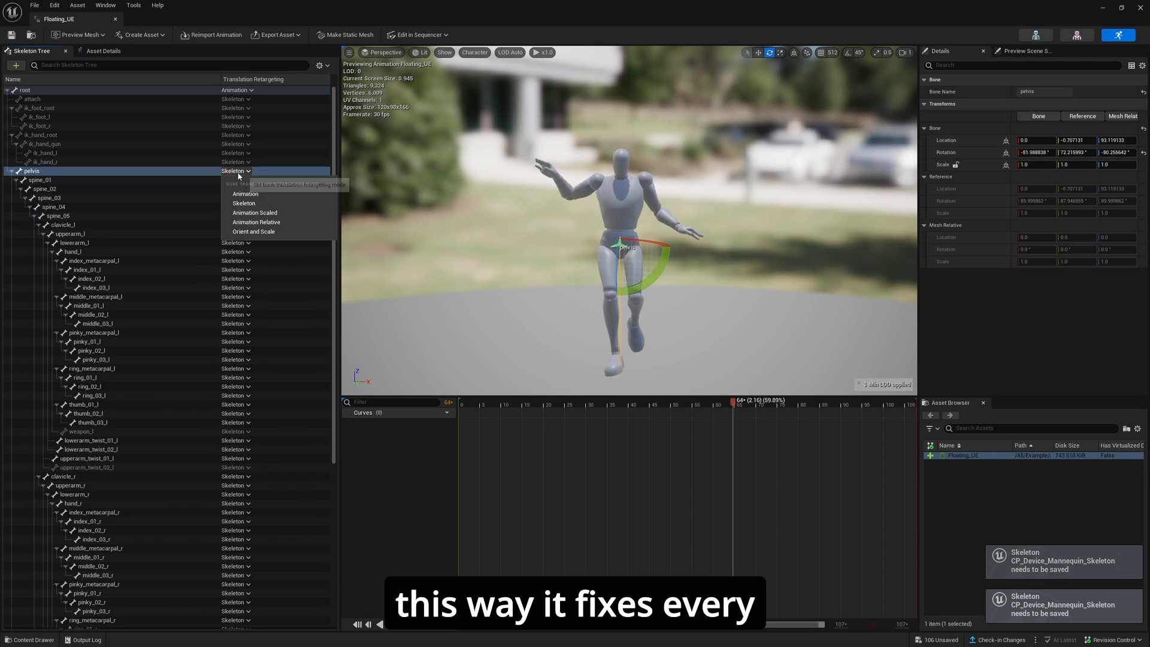
{"action": "left_click", "coordinate": [244, 193]}
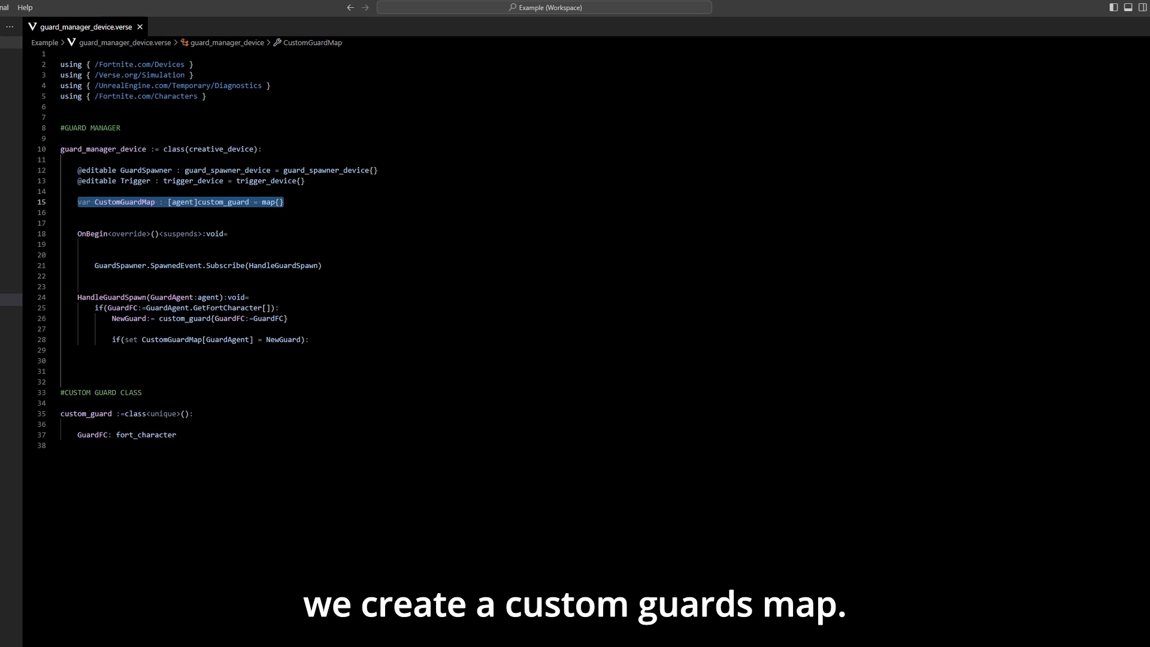
Review OnBegin's SpawnedEvent subscription and HandleGuardSpawn, deleting blank lines around the subscription.
{"action": "left_click", "coordinate": [147, 233]}
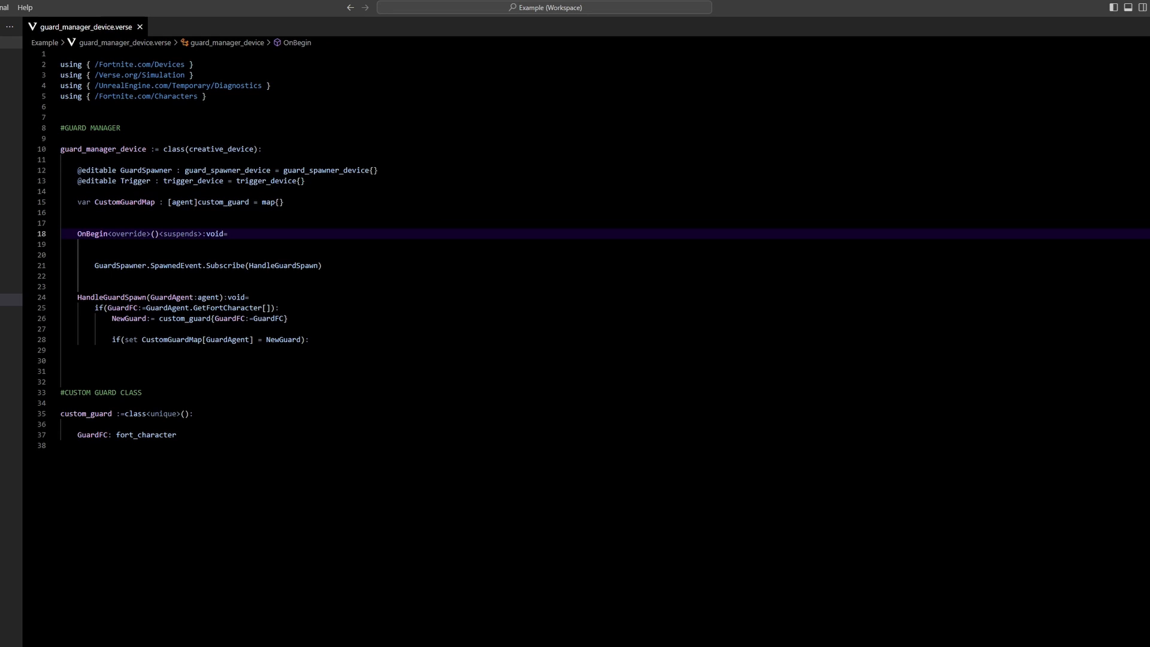
{"action": "key", "text": "Delete"}
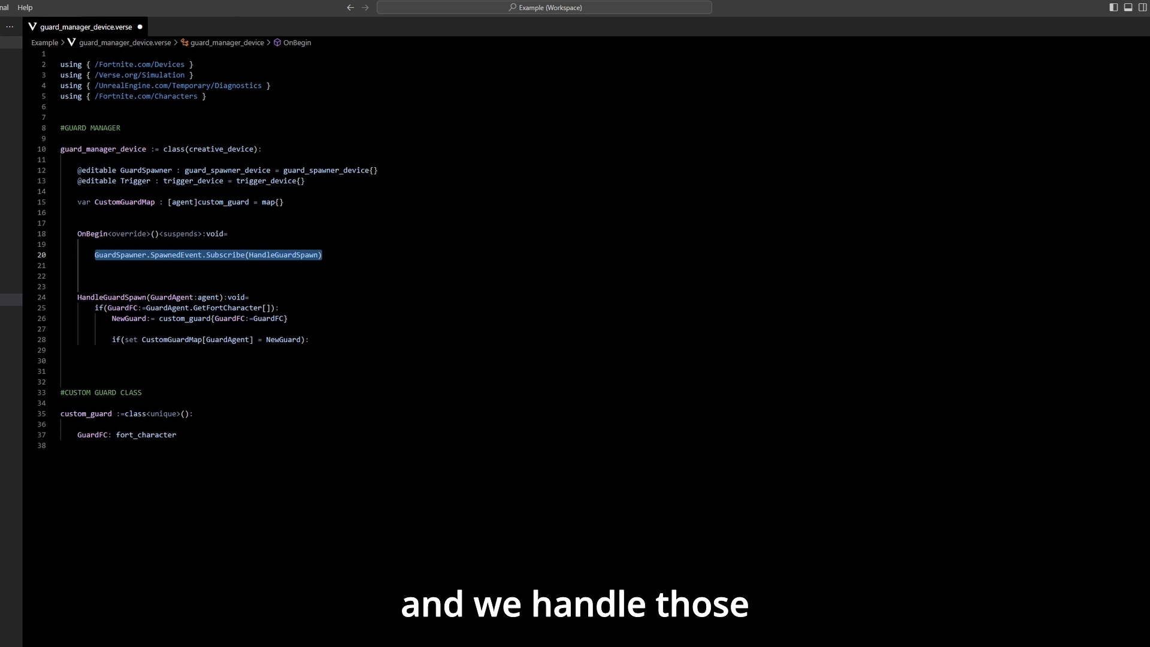
{"action": "left_click", "coordinate": [161, 297]}
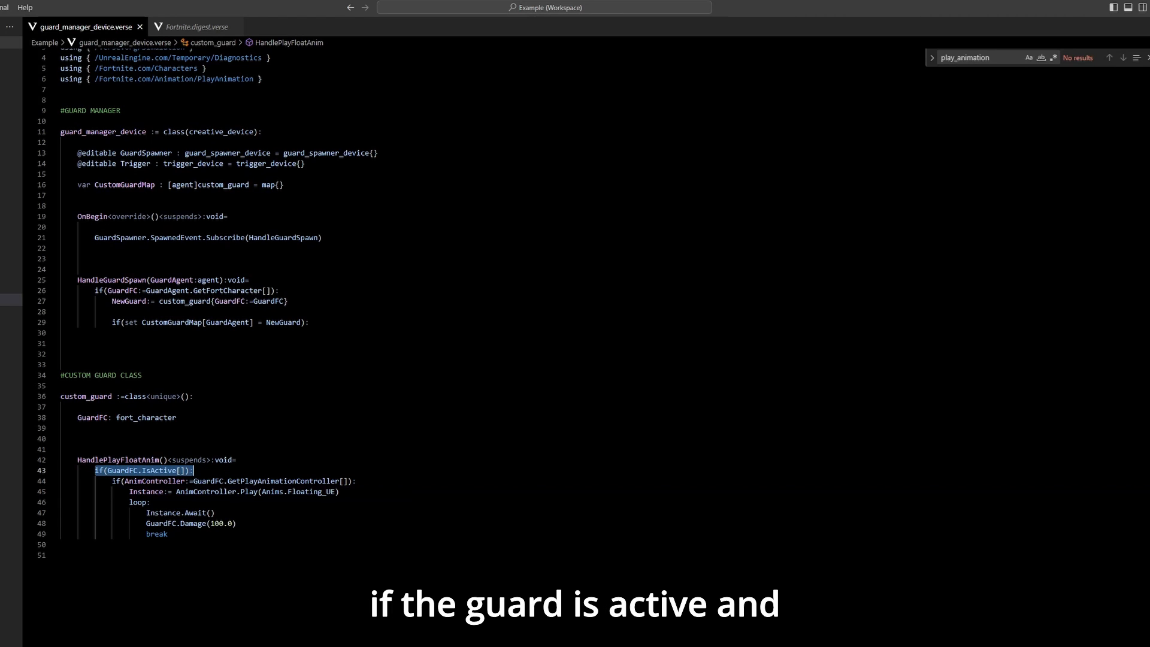
Add HandleTrigger spawning HandlePlayFloatAnim per mapped guard, gated by var IsPlaying : logic = false.
{"action": "left_click", "coordinate": [219, 481]}
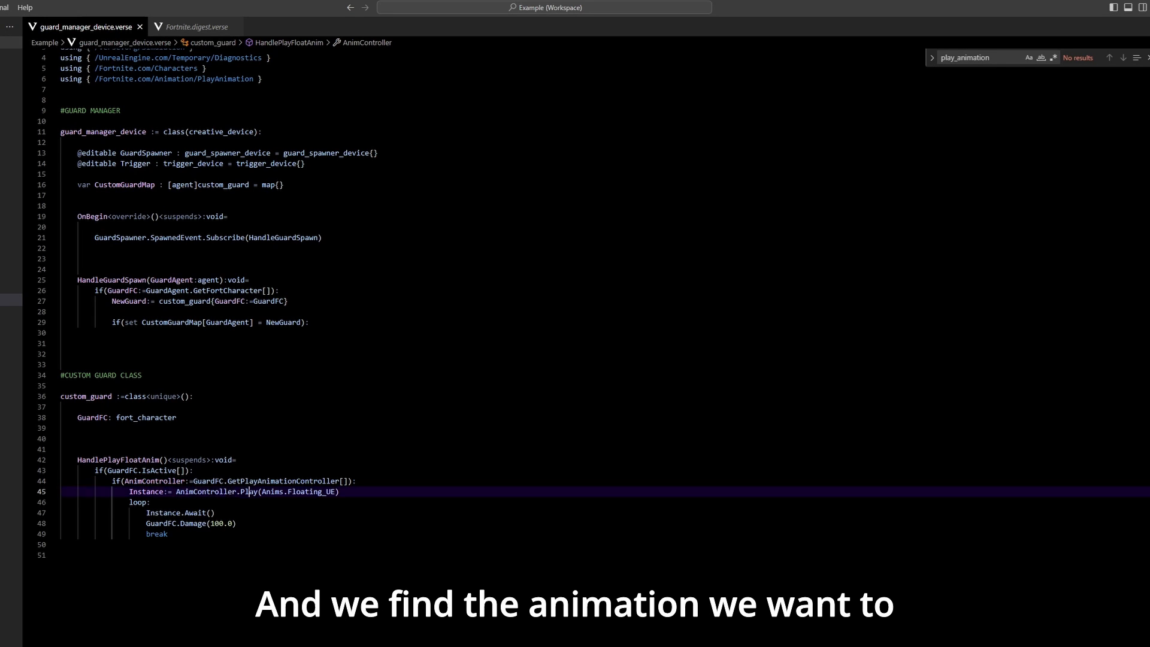
{"action": "double_click", "coordinate": [286, 491]}
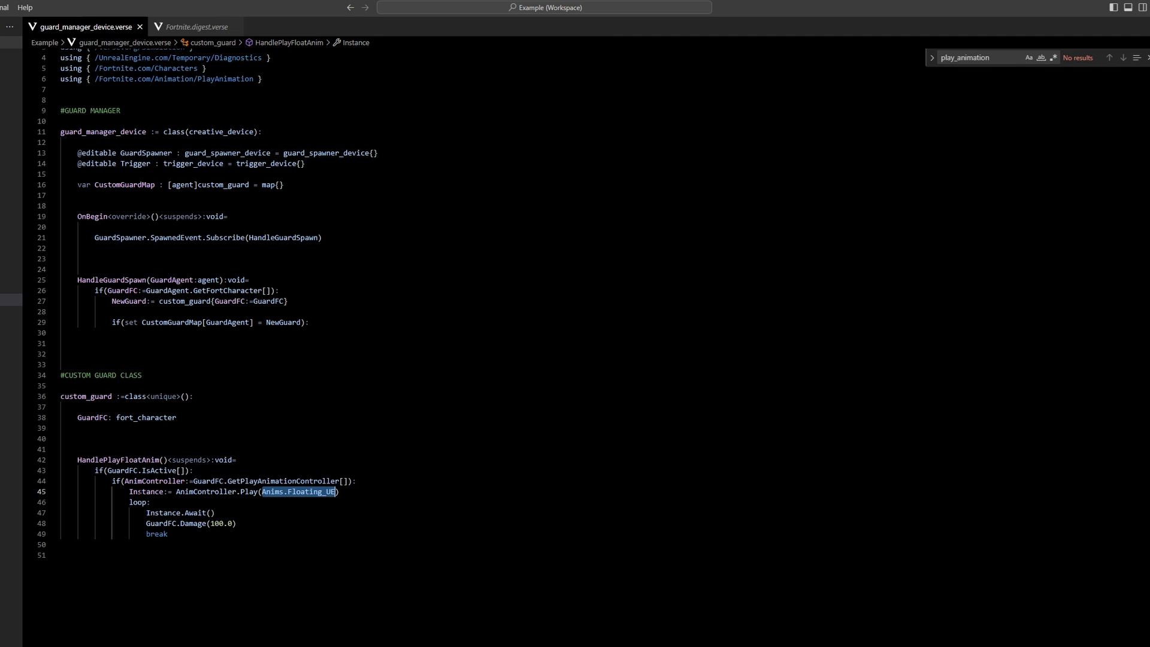
{"action": "double_click", "coordinate": [146, 491]}
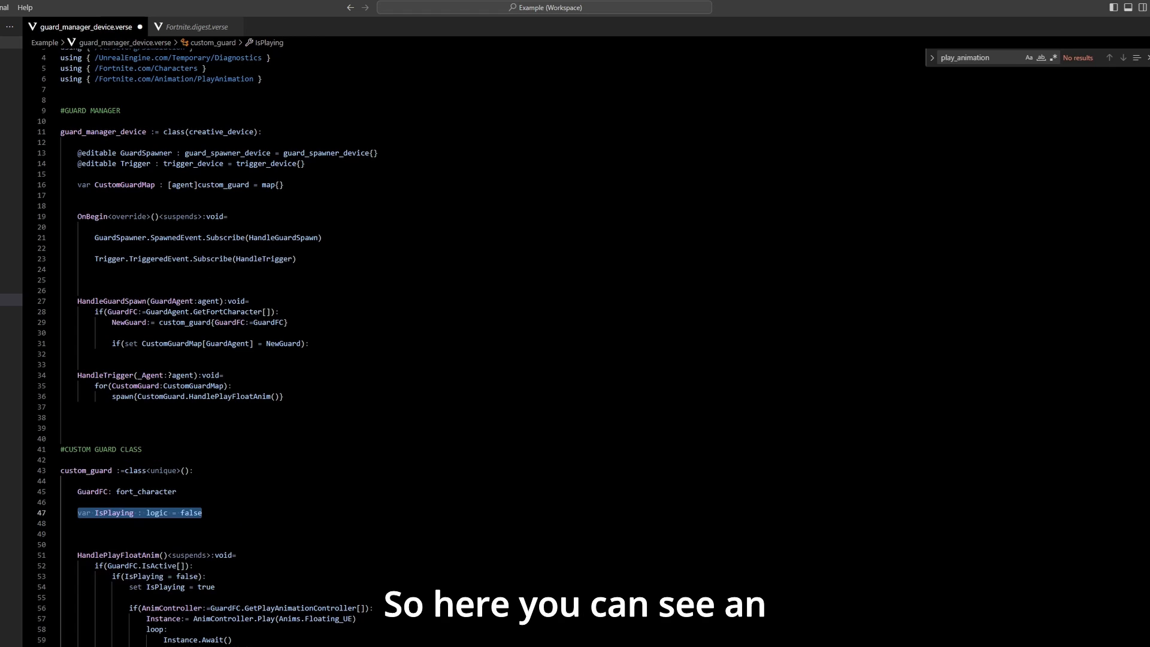
{"action": "left_click", "coordinate": [145, 576]}
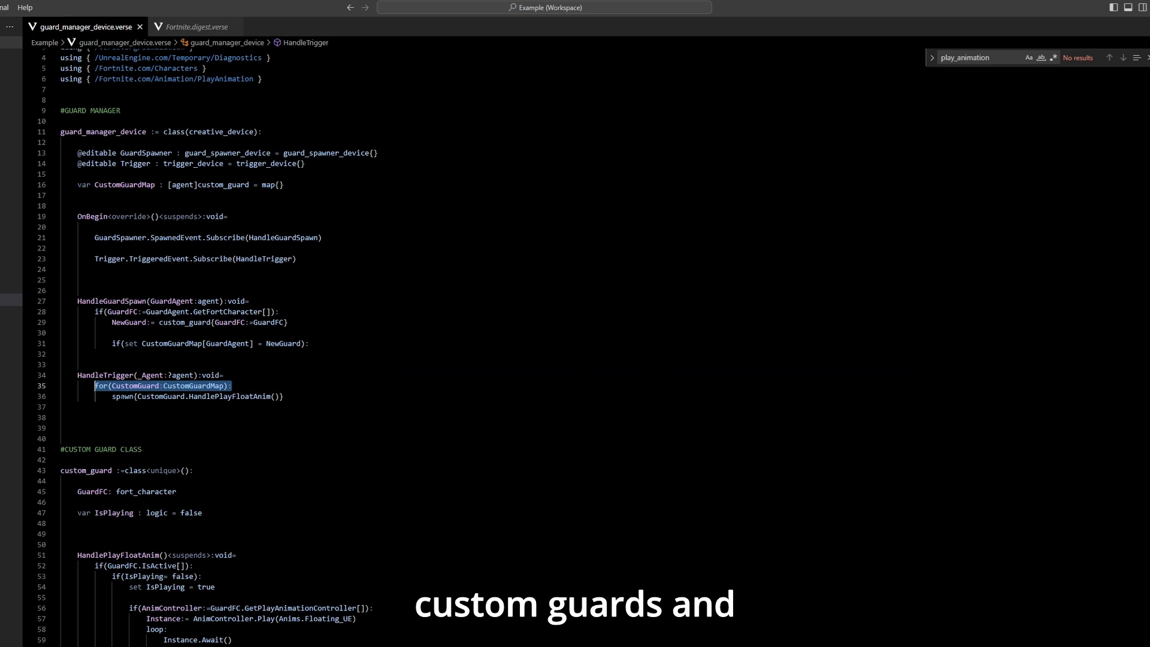
{"action": "left_click", "coordinate": [189, 396]}
{"action": "type", "text": ",?BlendInTime:=1.5"}
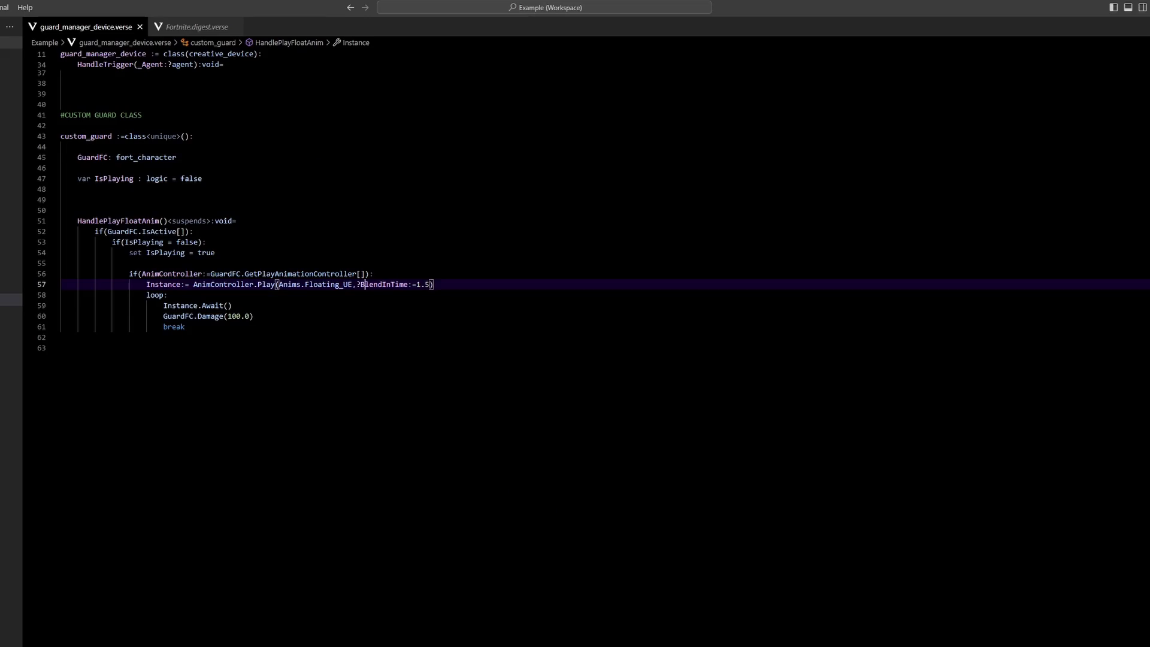
Highlight the new ?BlendInTime:=1.5 argument on the Floating_UE Play call.
{"action": "double_click", "coordinate": [392, 284]}
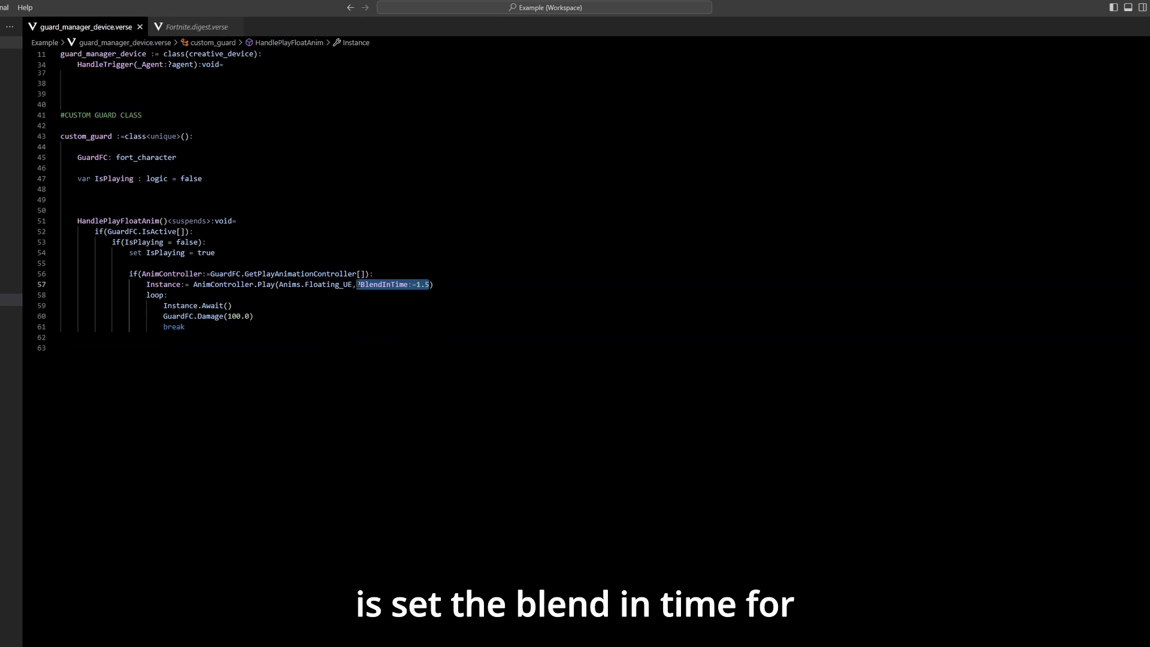